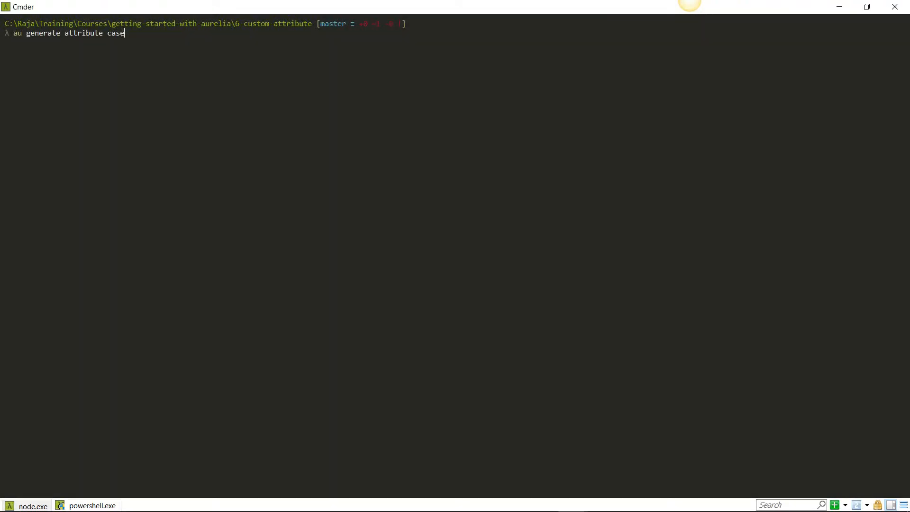
Step: Run 'au generate attribute case-color' in Cmder to scaffold the custom attribute
text(-color)
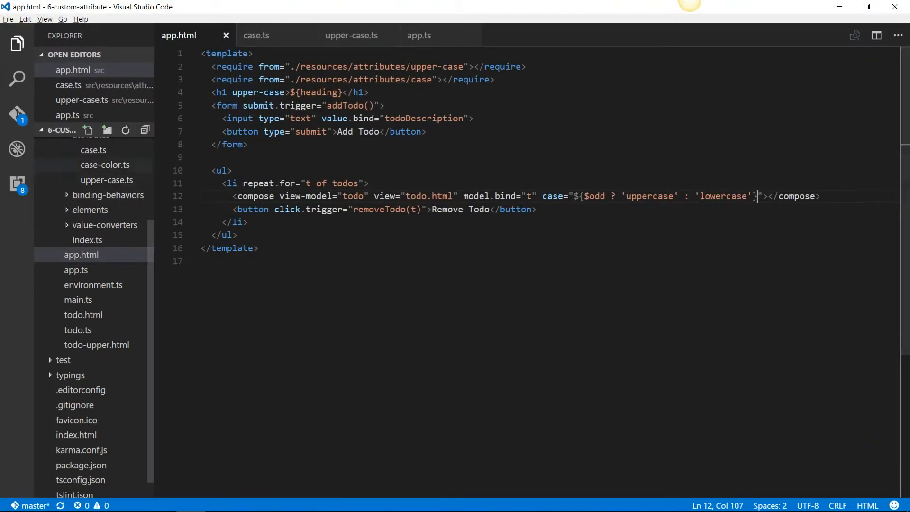
Step: In case-color.ts, import {bindable, autoinject} from 'aurelia-framework'
click(105, 179)
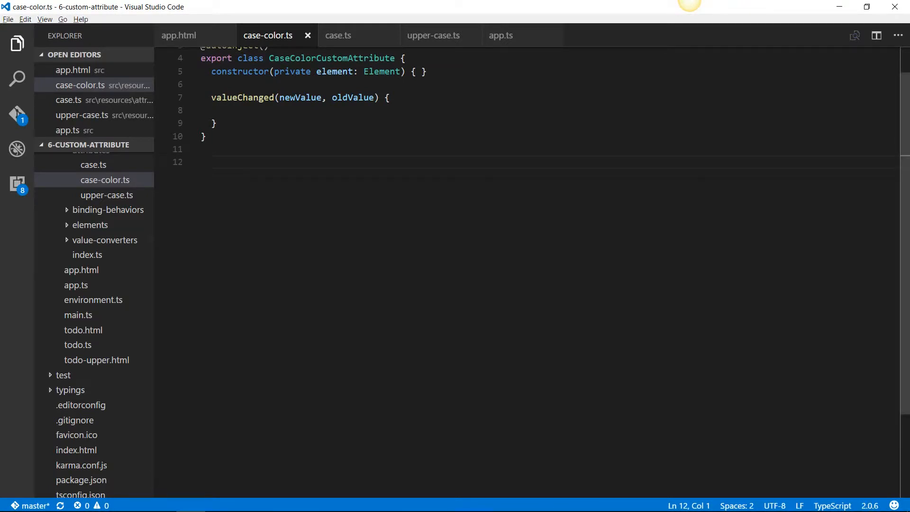
click(208, 163)
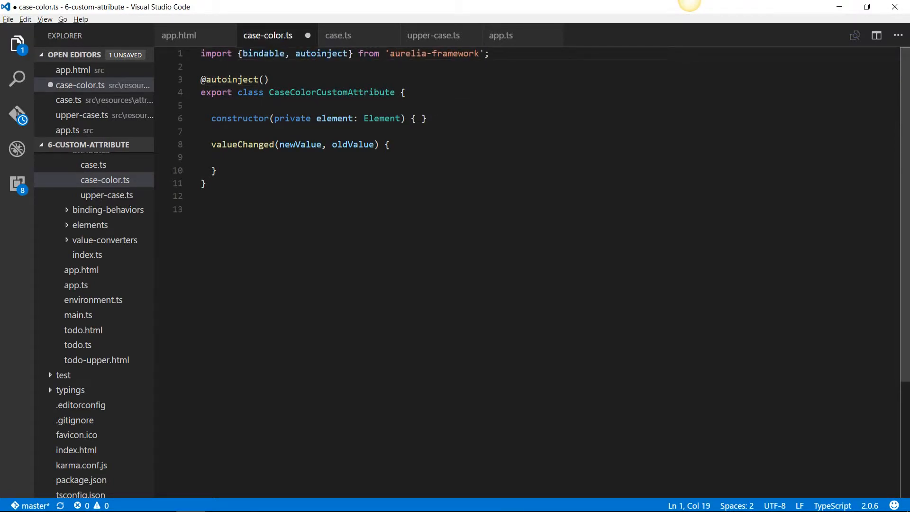
click(232, 106)
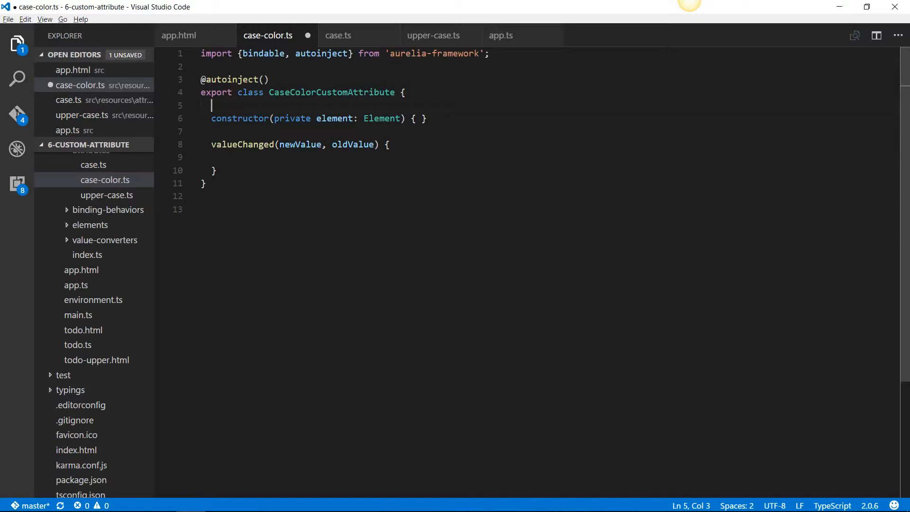
text(@bindable ca)
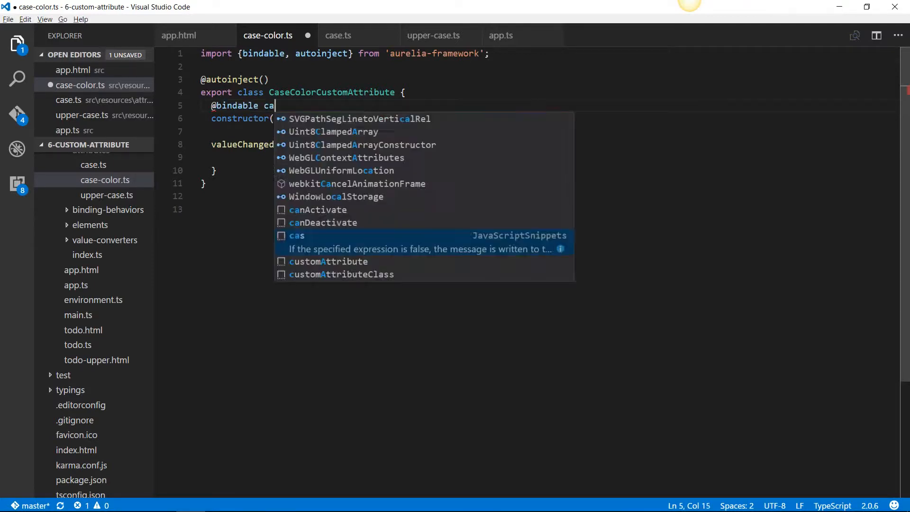
text(se: string;)
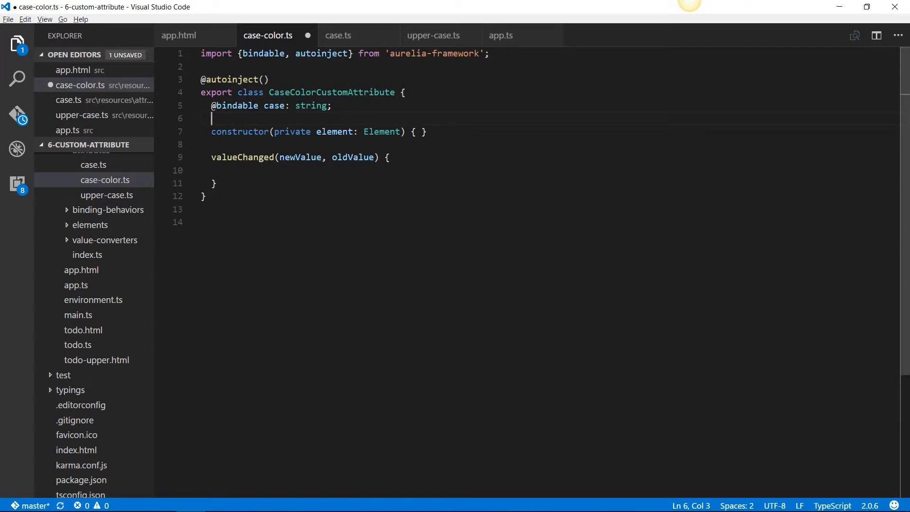
text(@bindable)
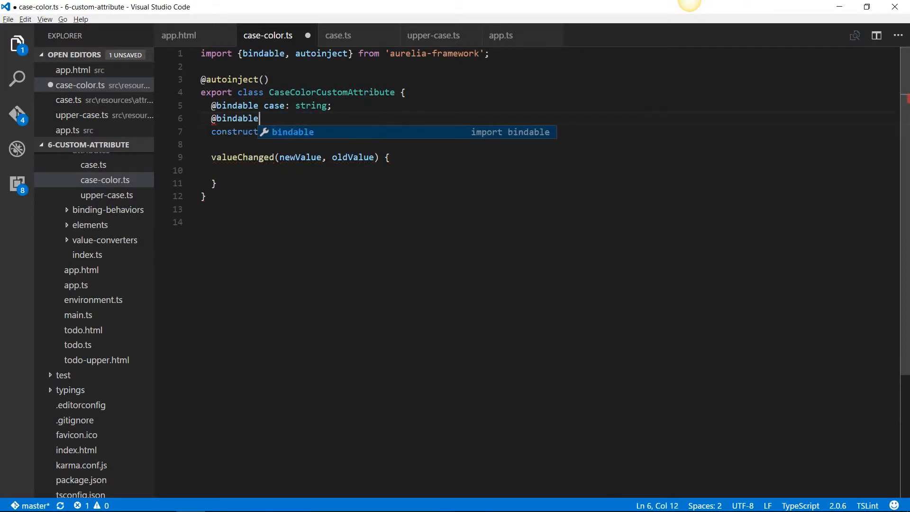
text(color: string;)
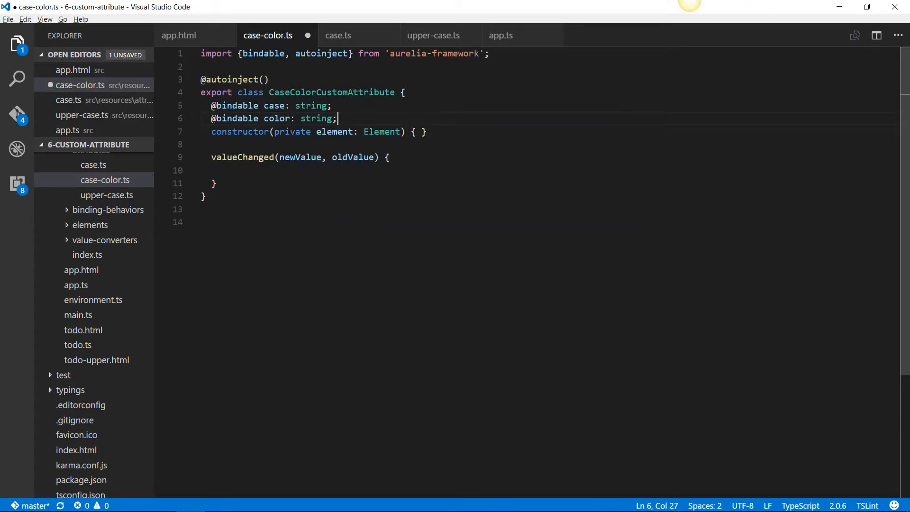
double_click(226, 158)
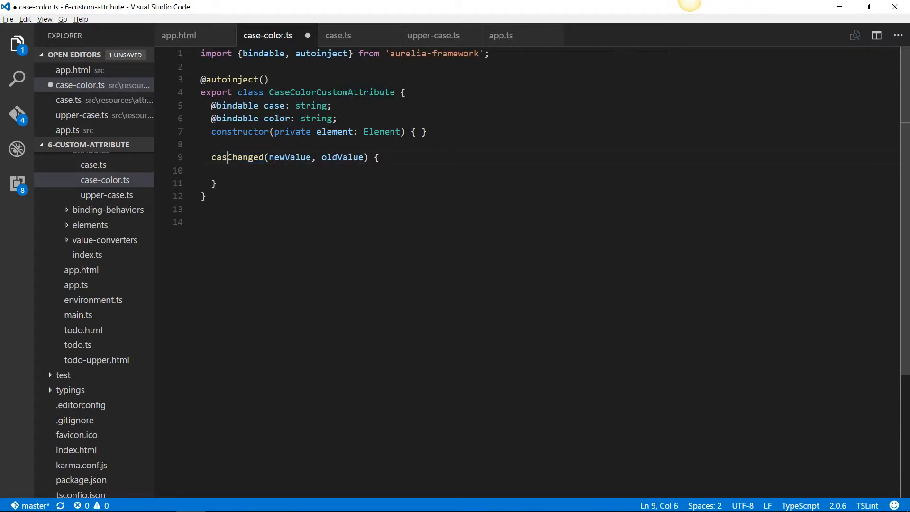
Step: Rename the handler to caseChanged(newCase, oldCase)
text(e)
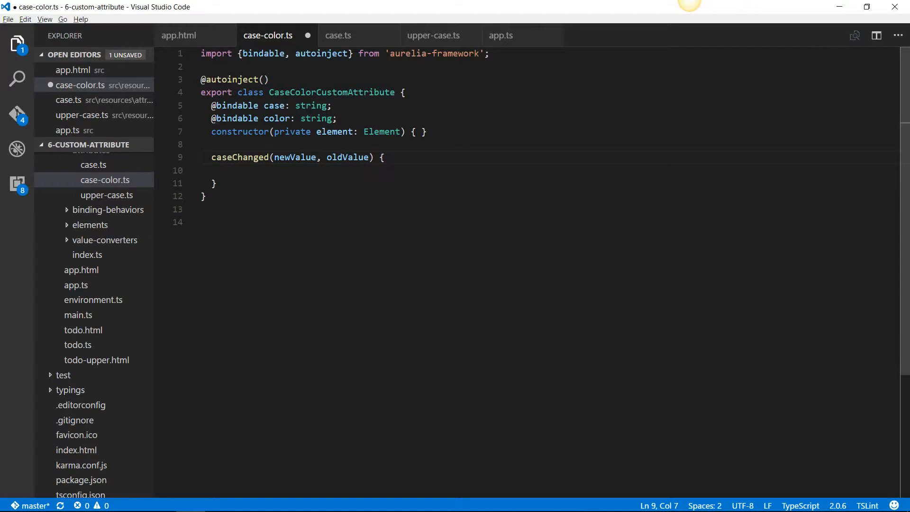
double_click(295, 158)
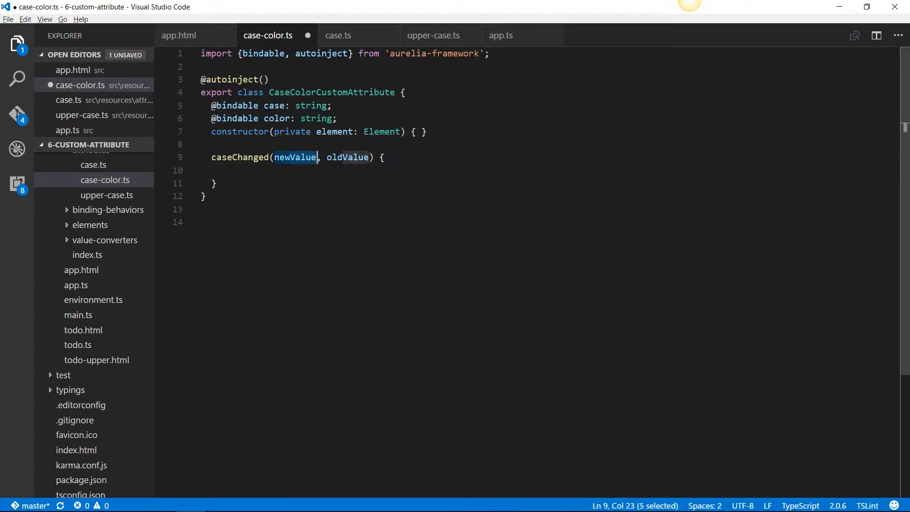
text(newCase)
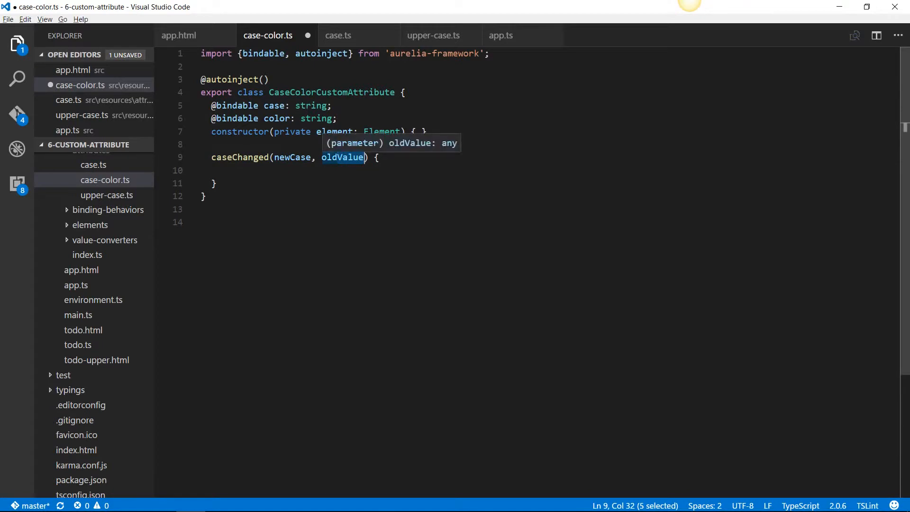
text(oldCas)
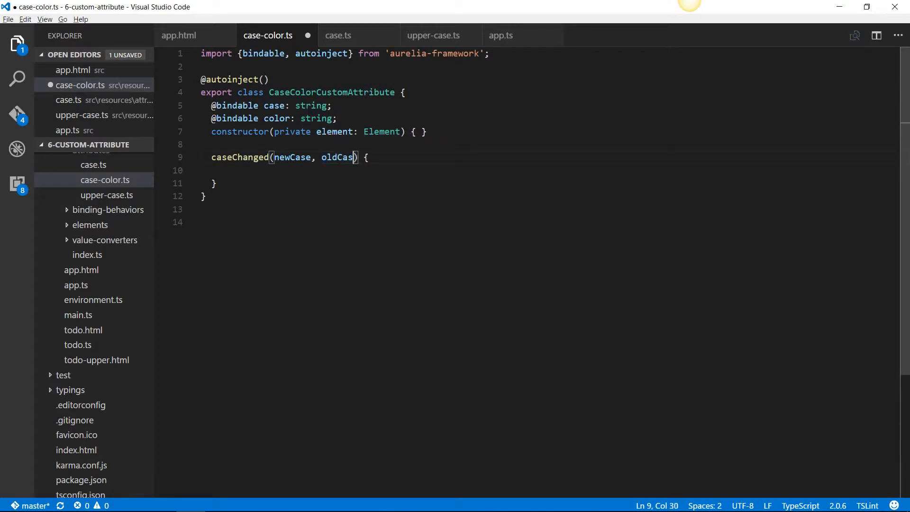
text(e)
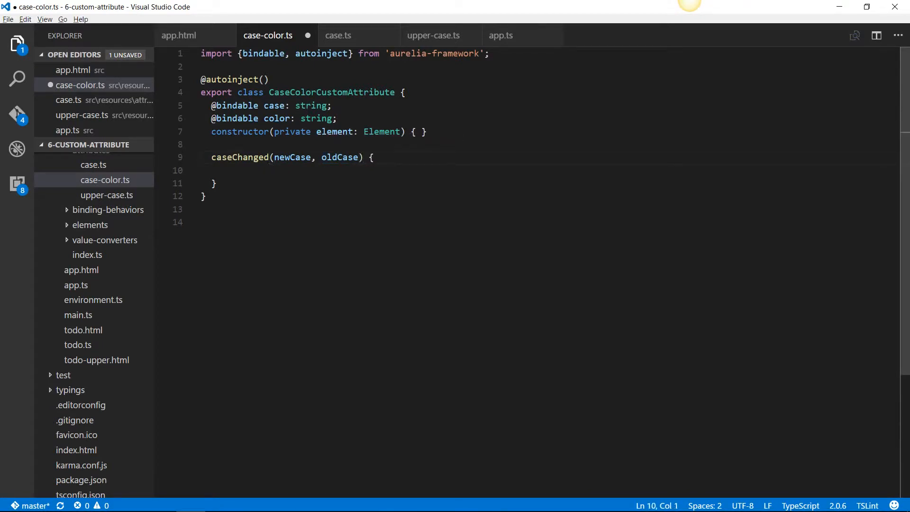
Step: Make caseChanged set this.element.style.textTransform = newCase
text(this.element.)
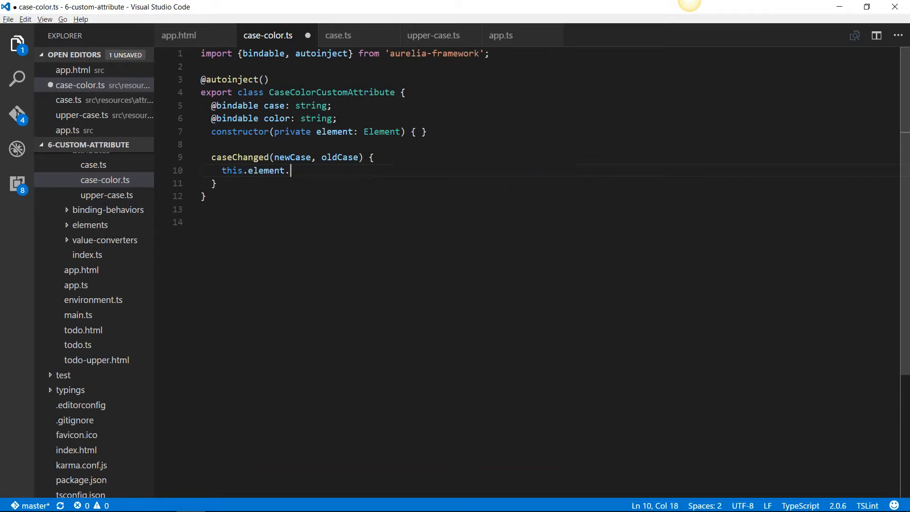
text(style.textTr)
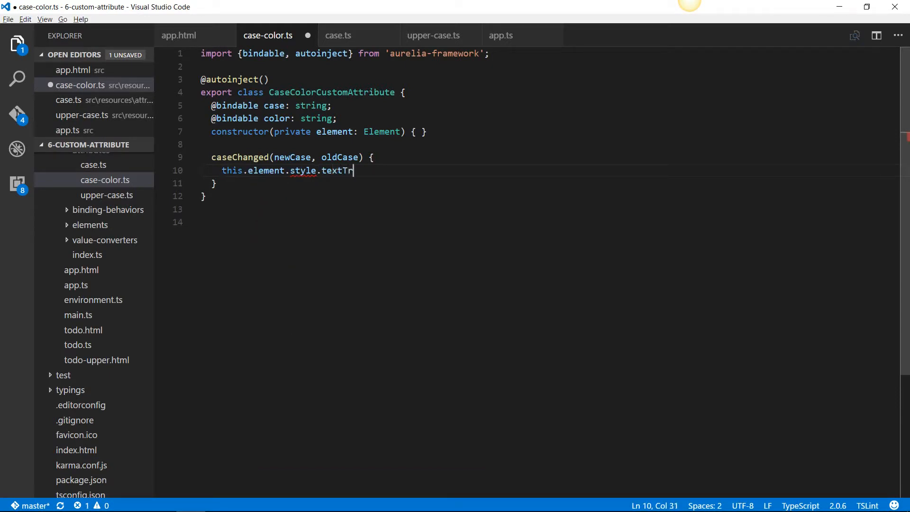
text(ansform =)
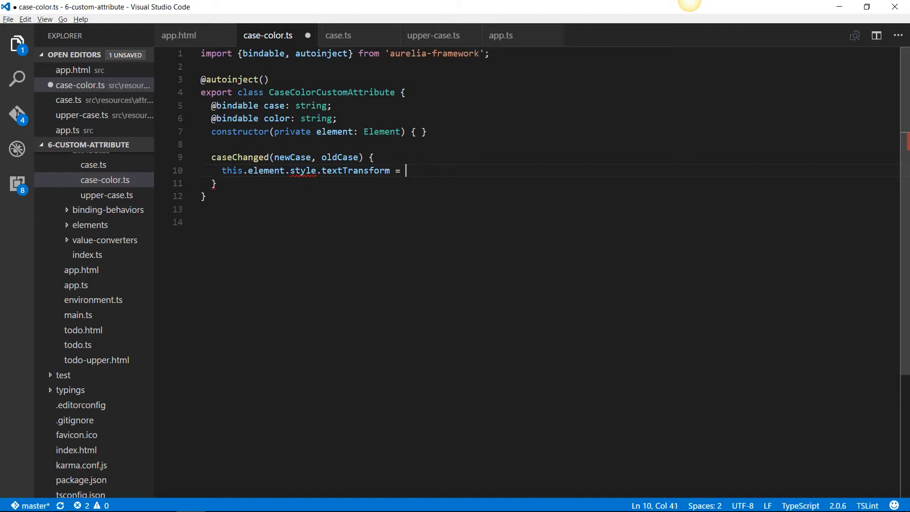
text(newCase;)
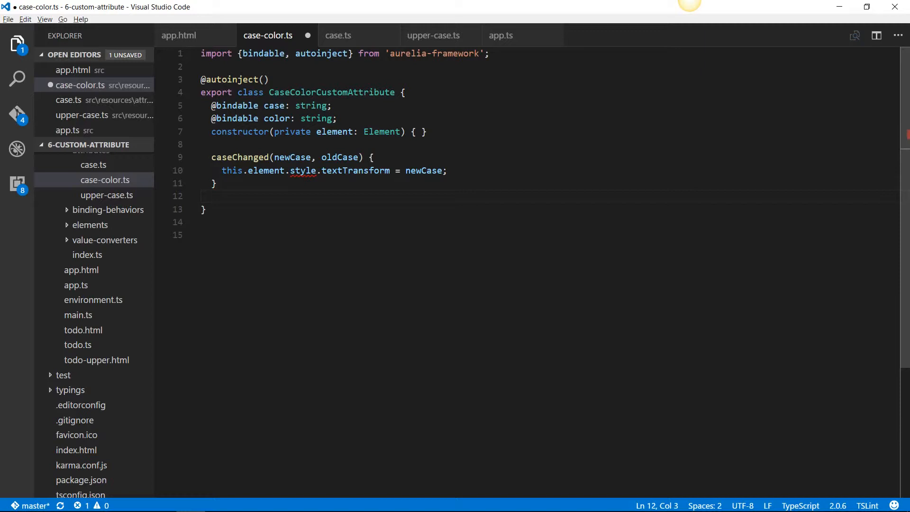
text(c)
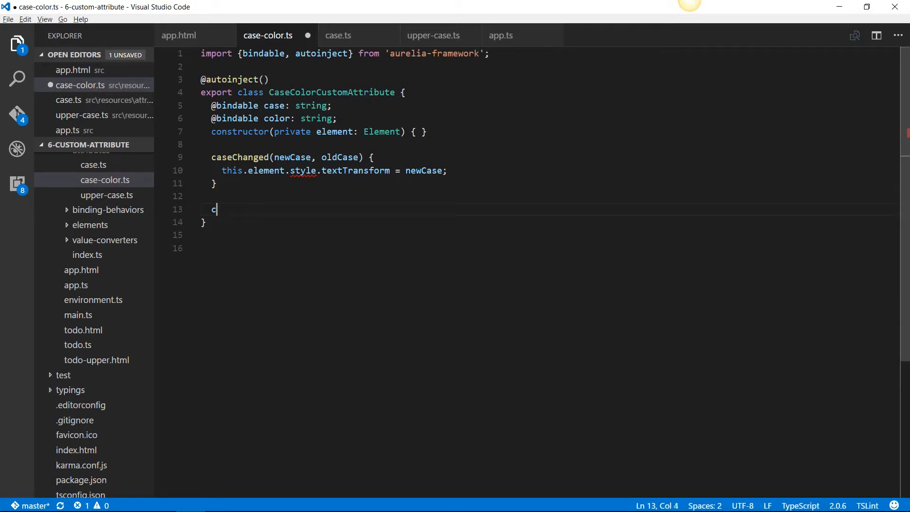
Step: Add a colorChanged(newColor, oldColor) handler signature
text(olorChanged)
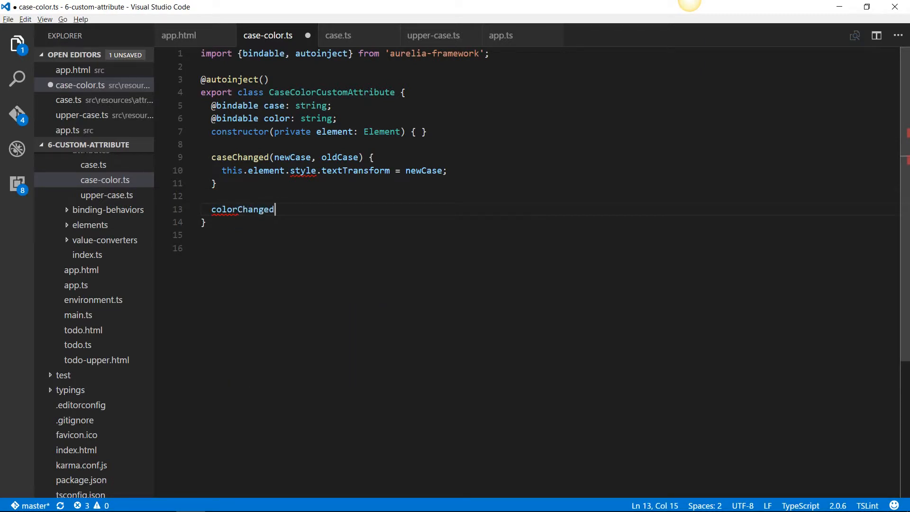
text(()
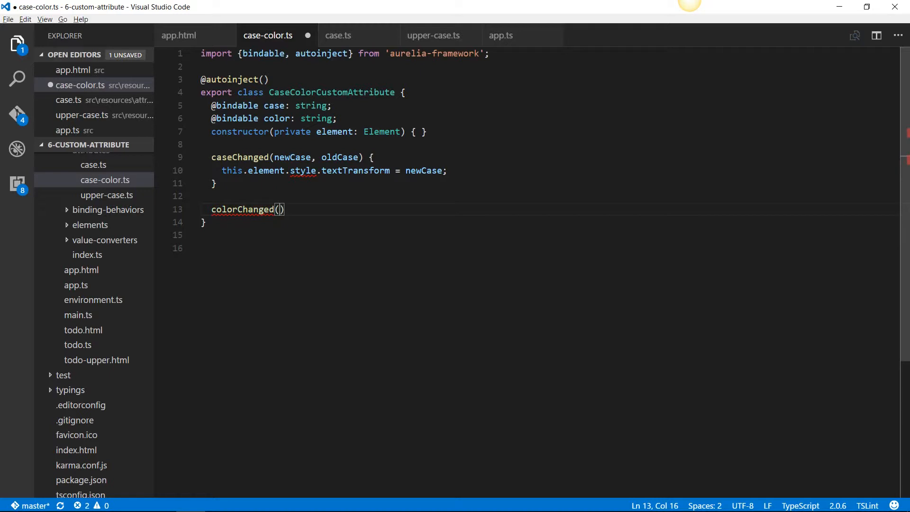
text(newColr)
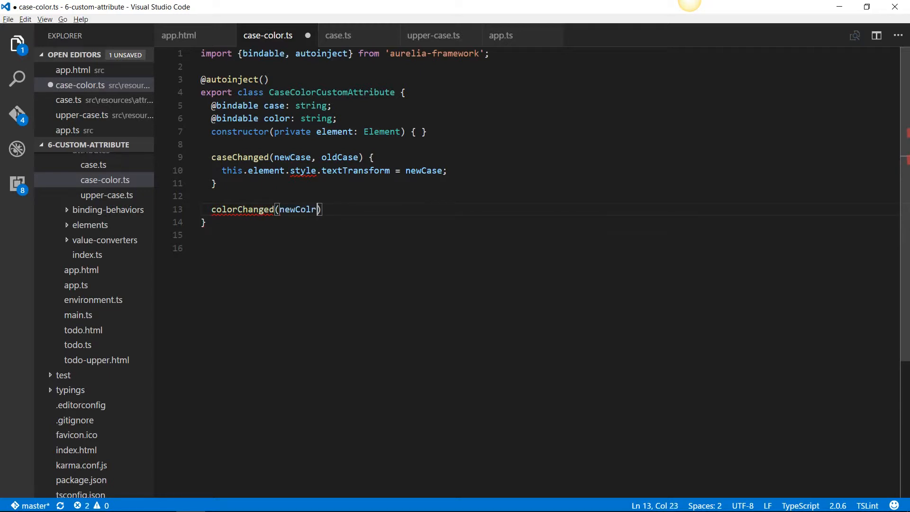
text(r, oldColo)
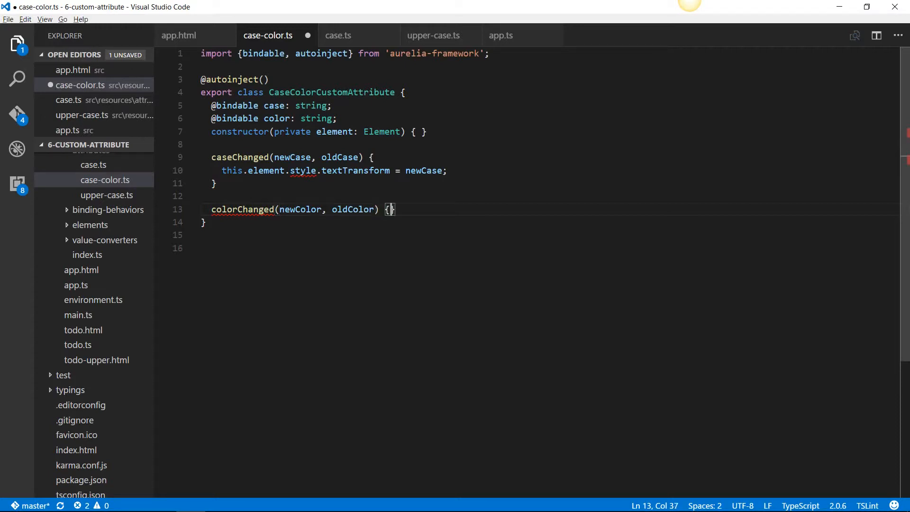
Step: Set this.element.style.color = newColor in colorChanged and save case-color.ts
text(this.element.styl)
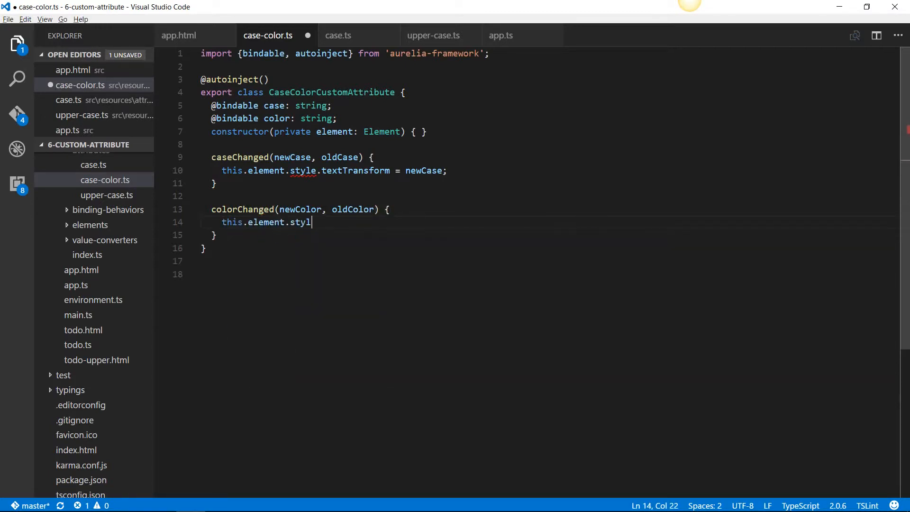
text(e.color)
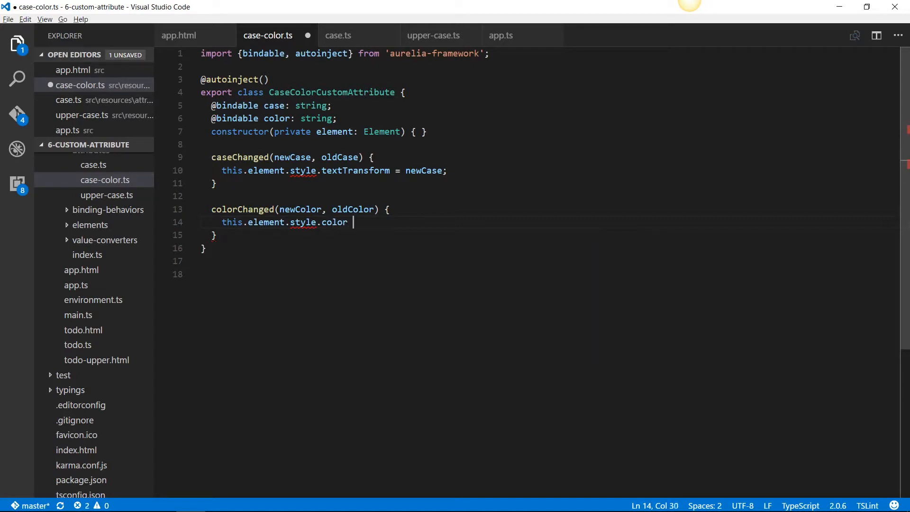
text(= newCoo)
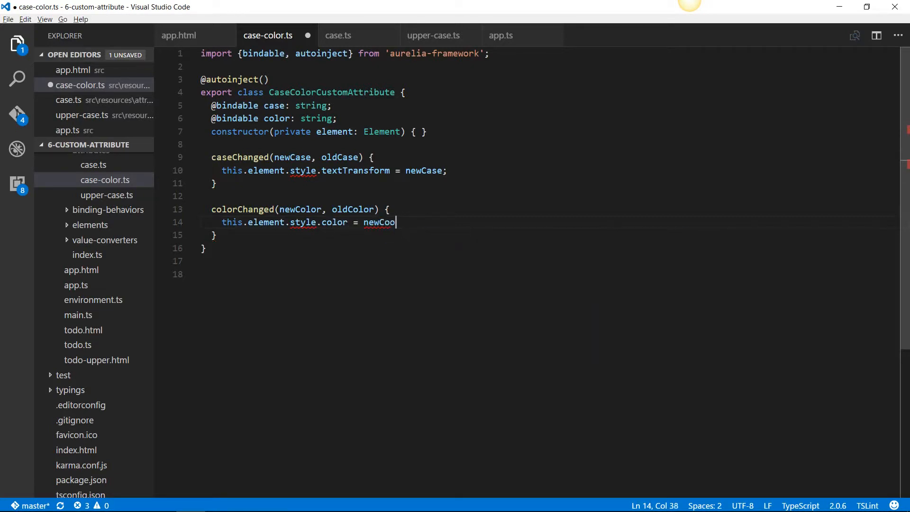
text(lor;)
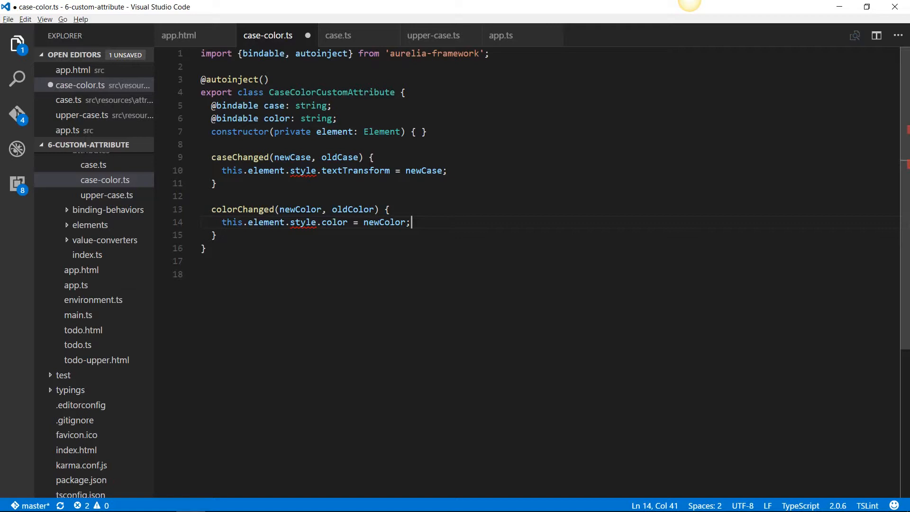
key(ctrl+s)
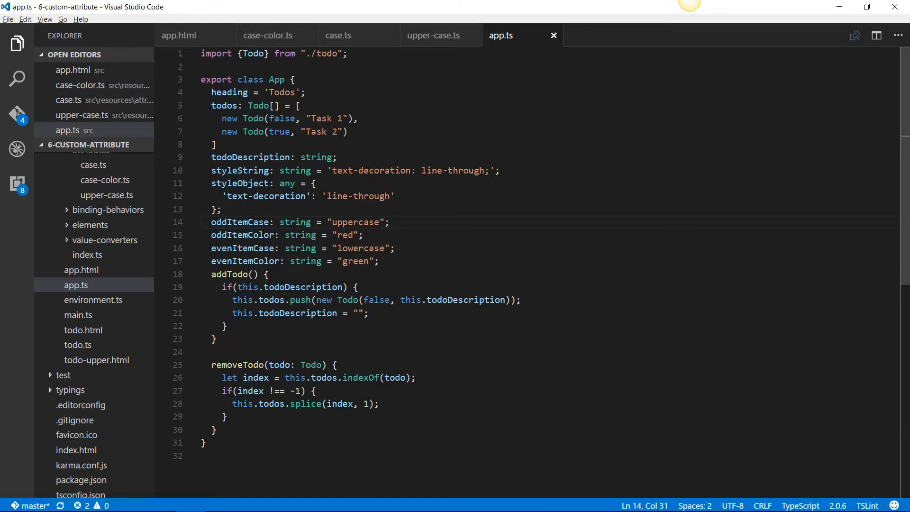
Step: Copy the odd/even item property names from app.ts into case-color bindings on app.html's compose tags
double_click(240, 222)
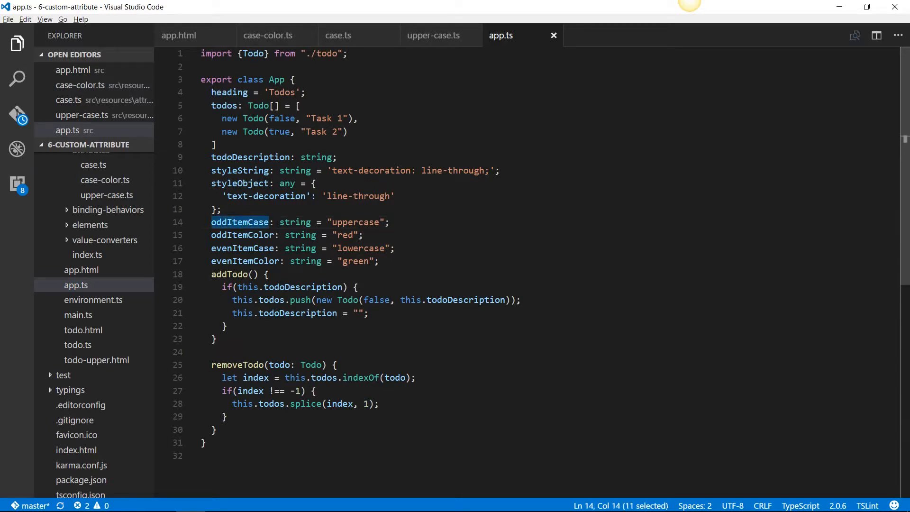
double_click(243, 247)
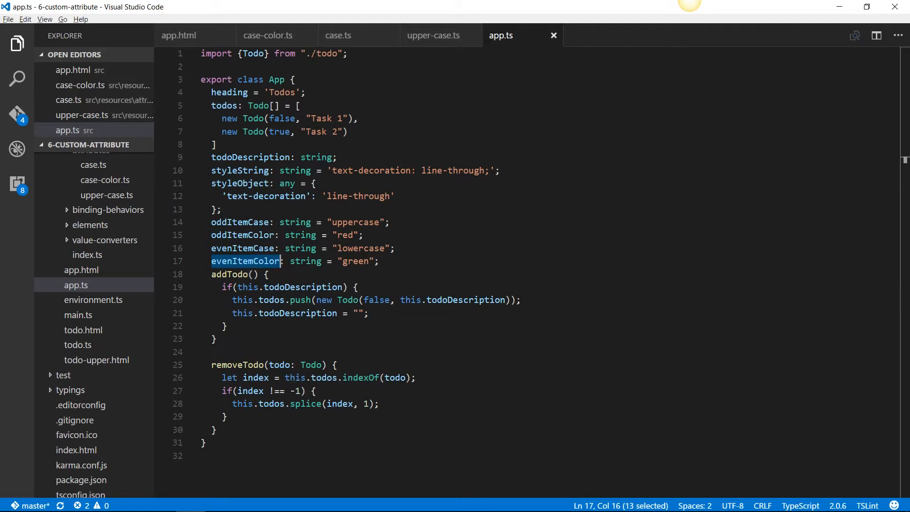
click(179, 35)
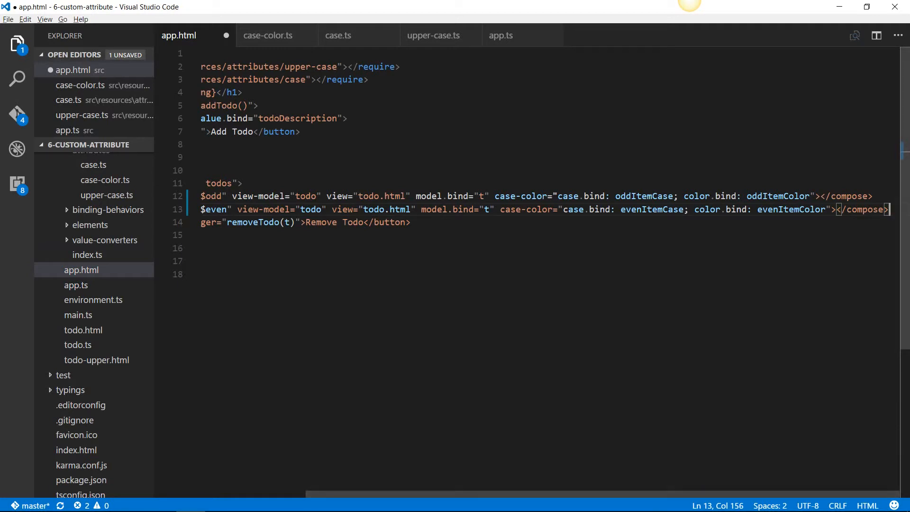
scroll(left, 3)
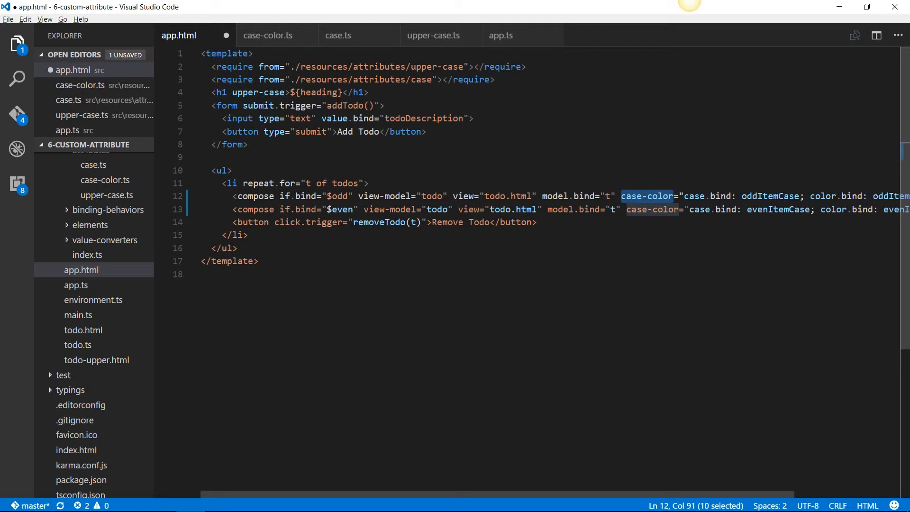
click(501, 35)
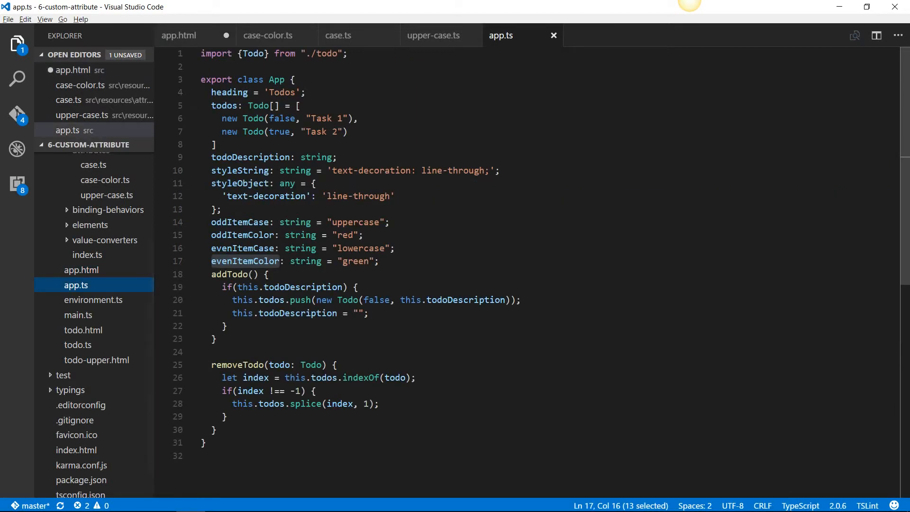
click(179, 35)
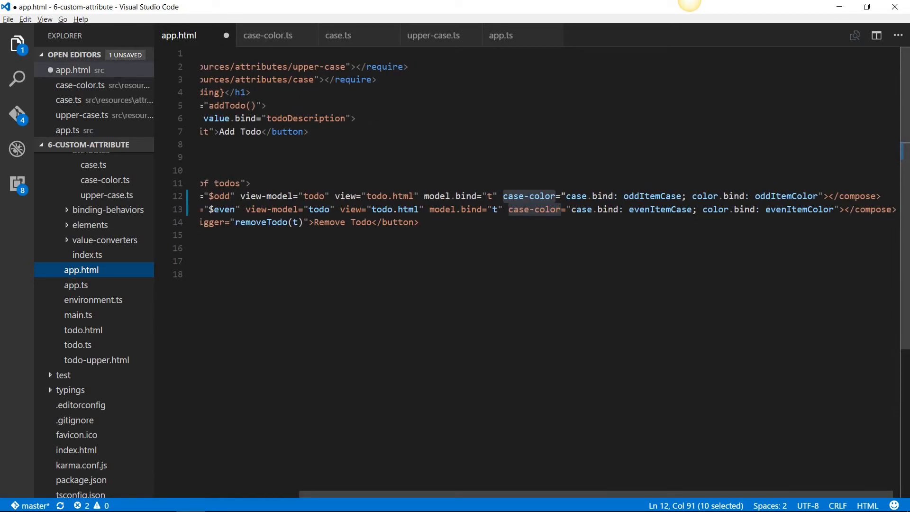
click(500, 35)
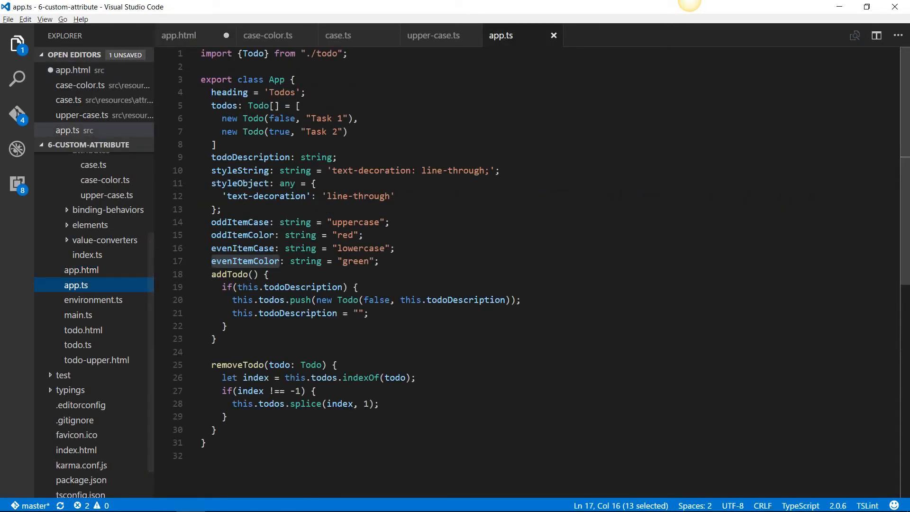
mouse_move(244, 261)
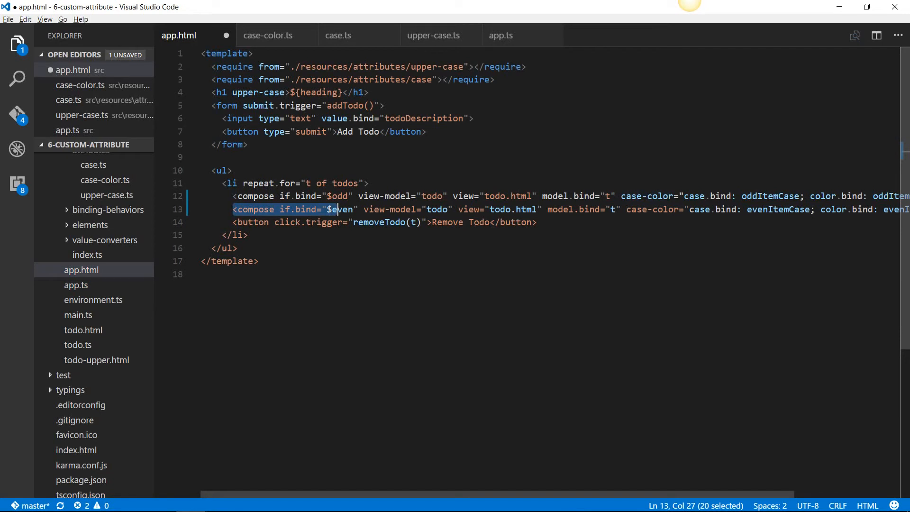
click(334, 210)
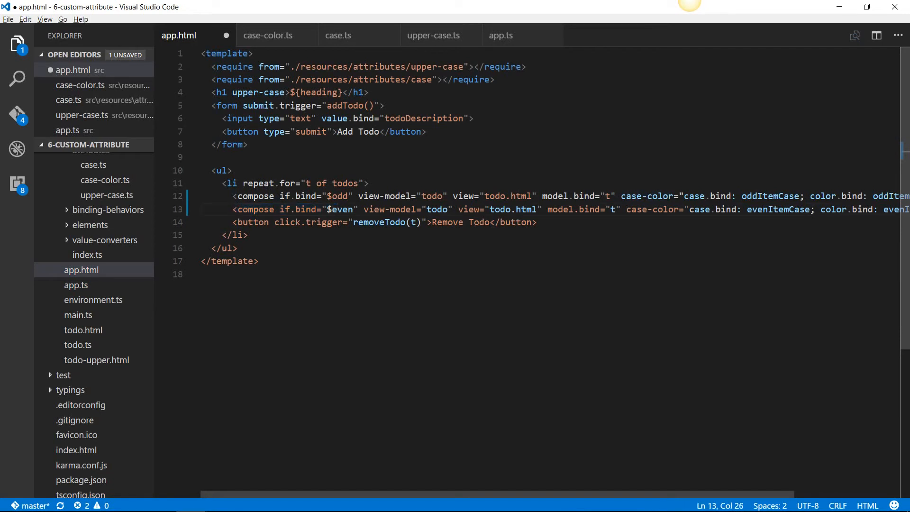
click(495, 79)
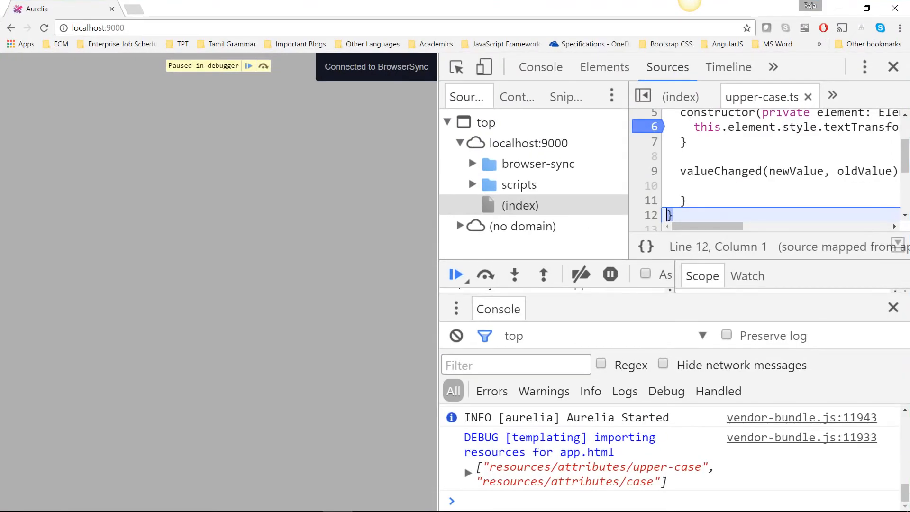
Step: Resume script execution so the Todos page loads with green task 1 and red TASK 2
click(456, 274)
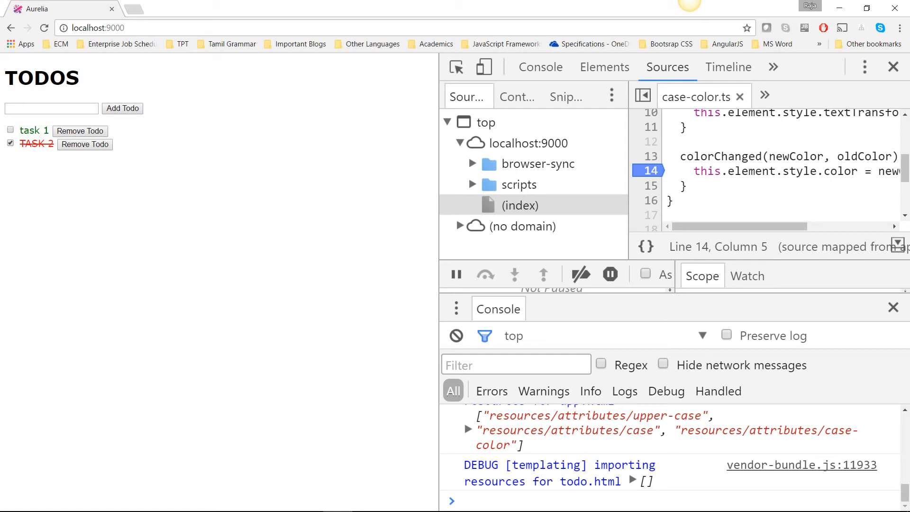
Step: Add todo 'task 3', resume past the breakpoint, and start entering 'task 4'
click(51, 109)
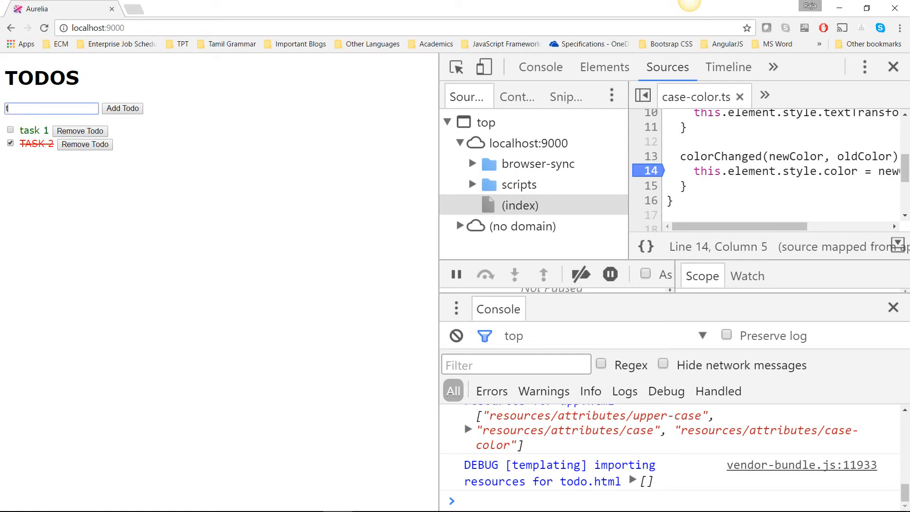
text(task 3)
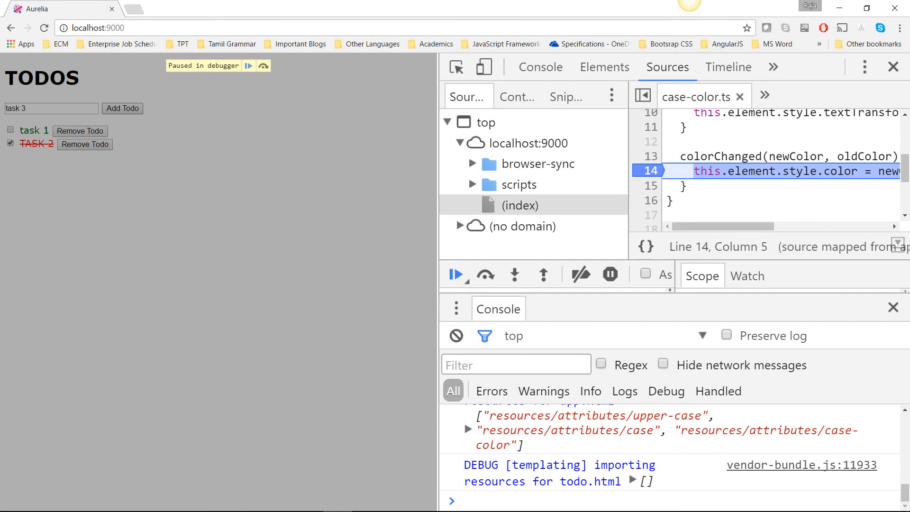
click(457, 274)
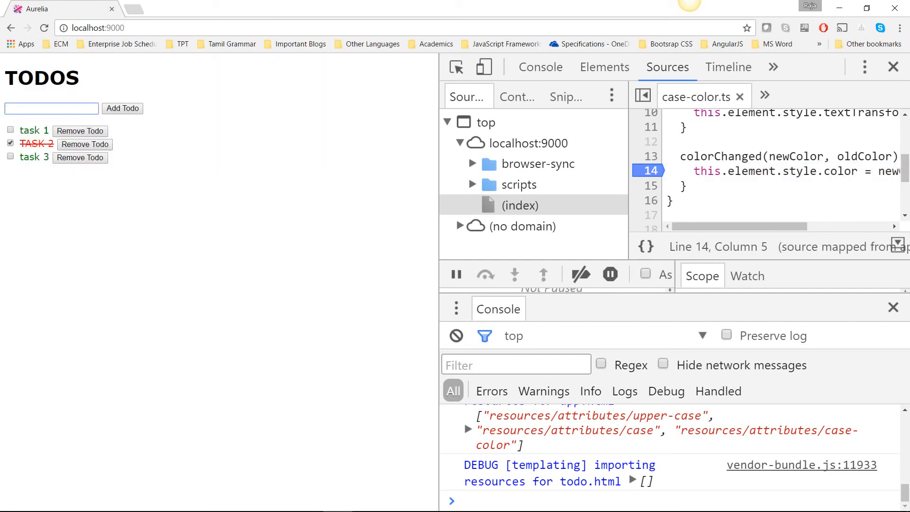
text(task 4)
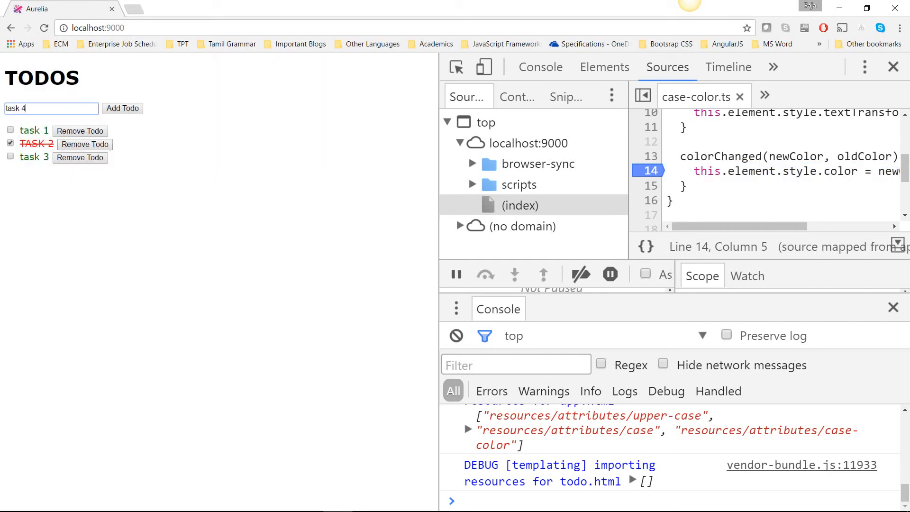